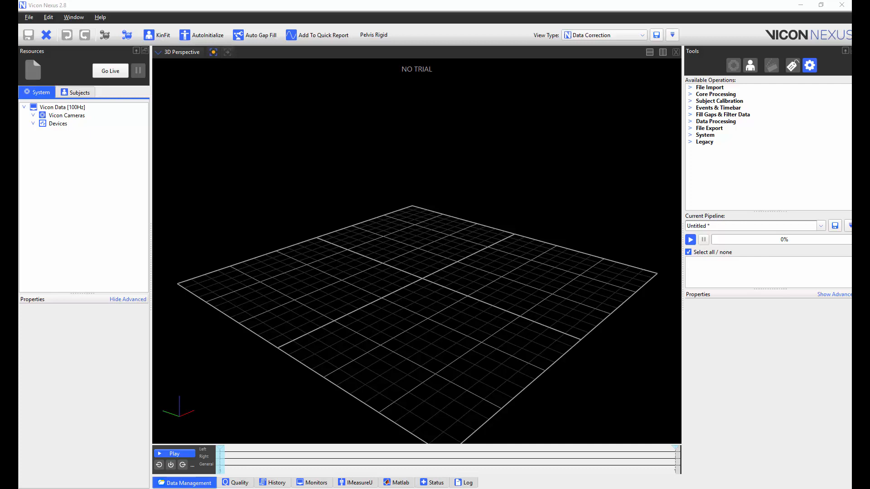
pyautogui.moveTo(101, 17)
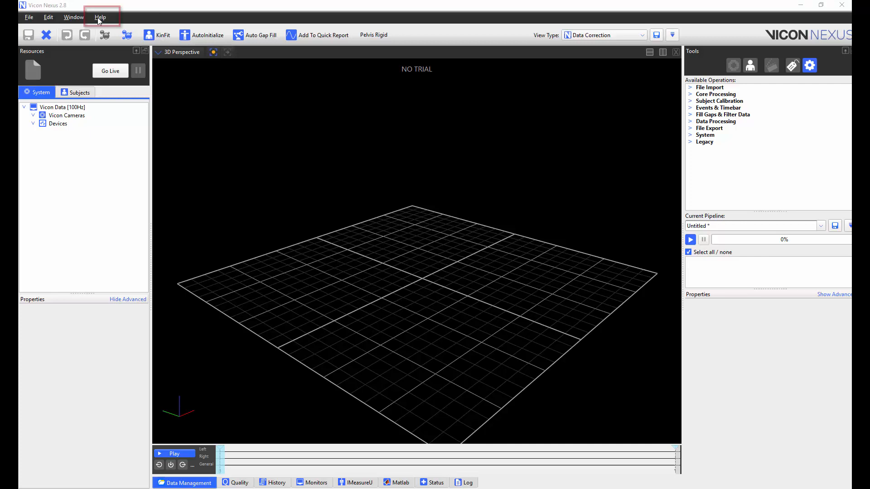
# - Launch the latest online Nexus 2.8 help from vicon.com via the Help menu
pyautogui.click(101, 17)
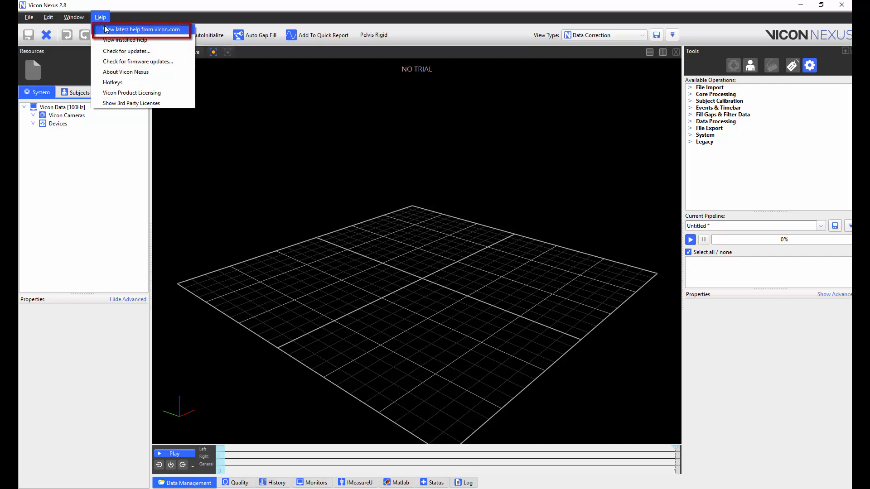
pyautogui.click(140, 30)
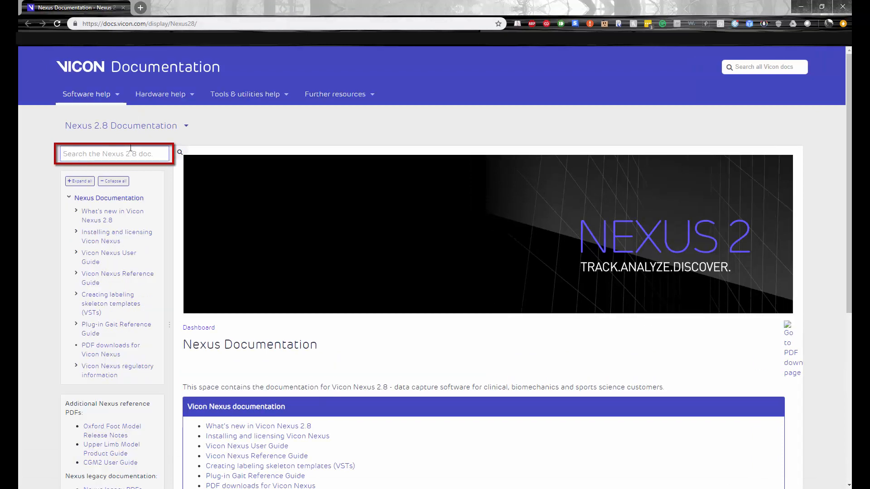
# - Search the Nexus 2.8 docs for 'Matlab', returning 34 results
pyautogui.write('Matlab')
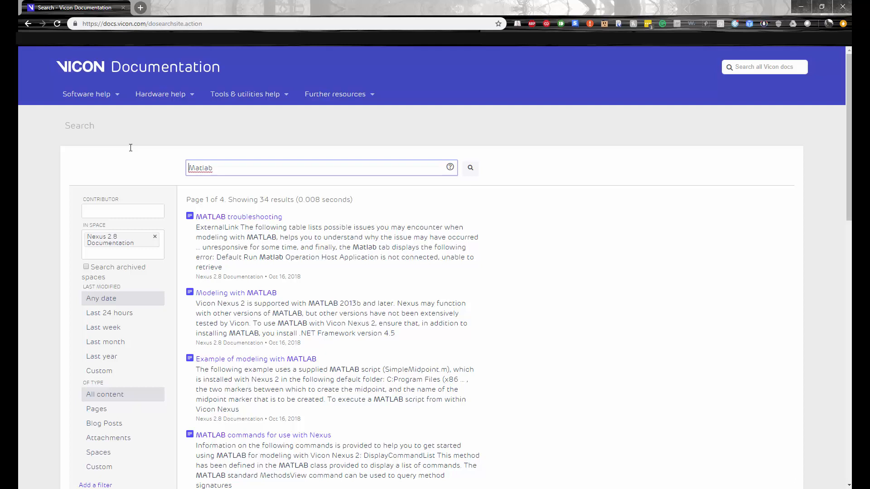
pyautogui.click(239, 217)
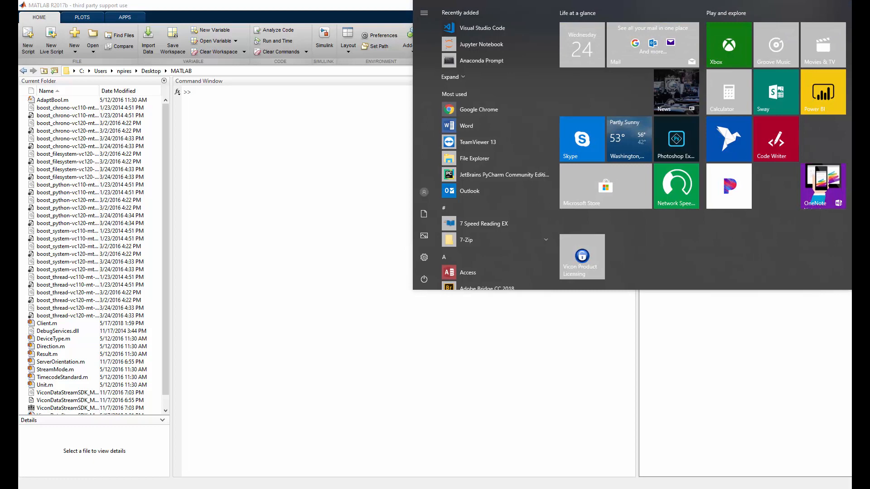
# - Search the Start menu for the Set Matlab Path app, then return to MATLAB
pyautogui.write('set matlab Path')
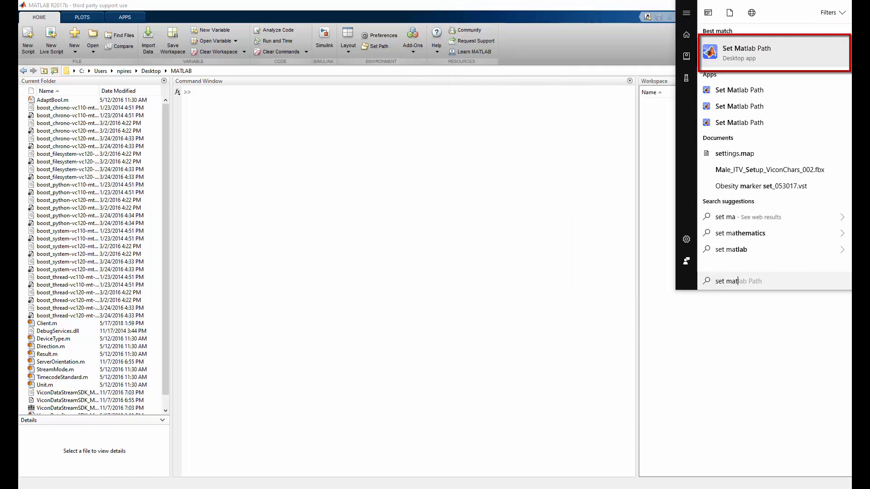
pyautogui.write('path')
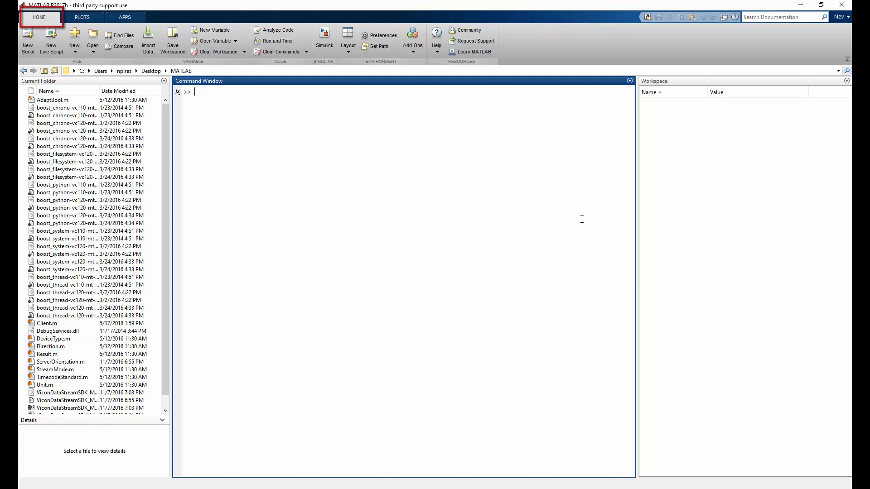
# - Add C:\Program Files (x86)\Vicon\Nexus2.8\SDK\Matlab to the MATLAB search path
pyautogui.click(379, 46)
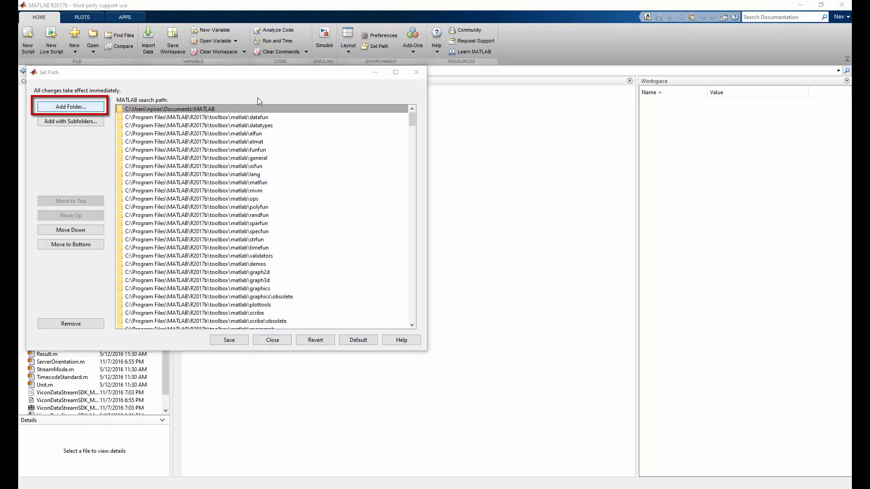
pyautogui.click(70, 107)
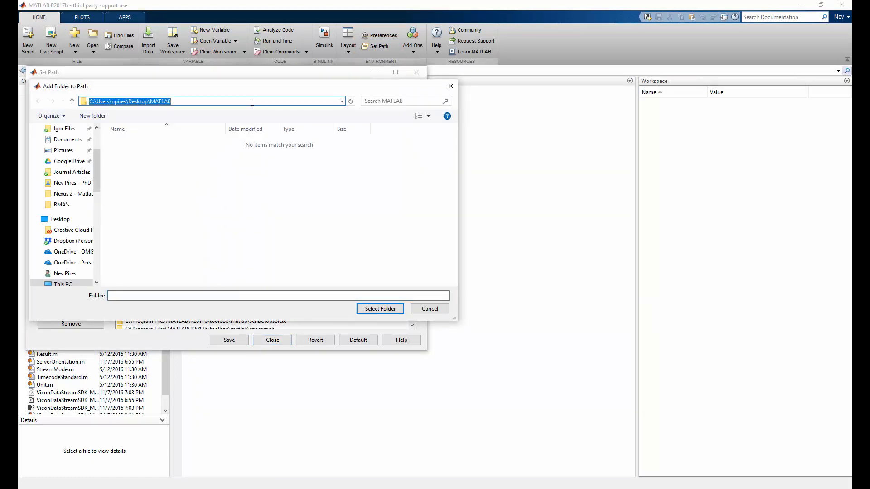
pyautogui.write('C:\\Program Files (x86)\\Vicon\\Nexus2.8\\SDK')
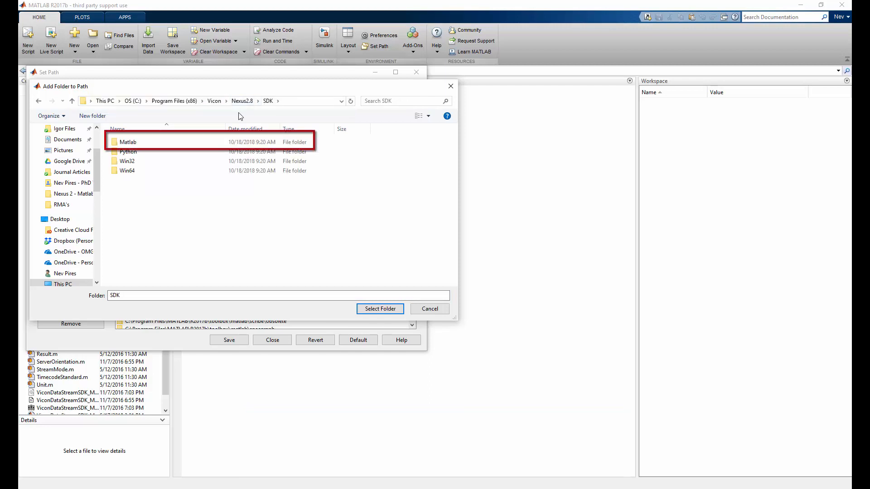
pyautogui.click(127, 142)
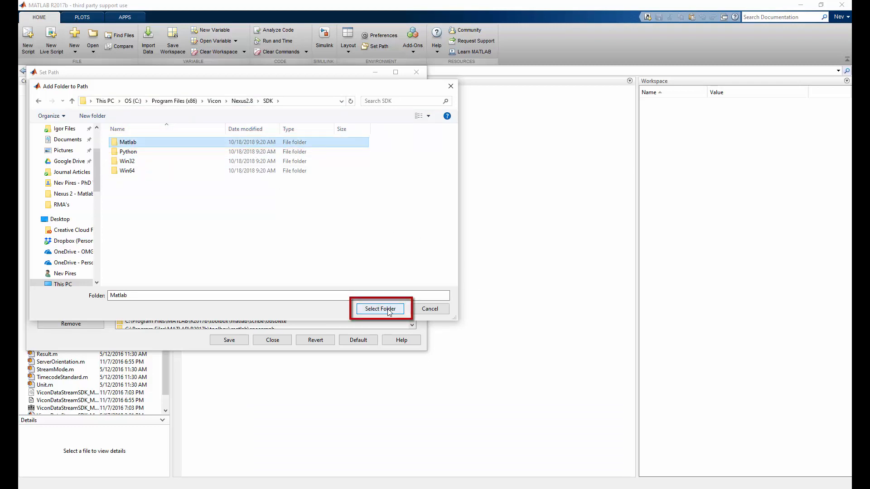
pyautogui.click(380, 308)
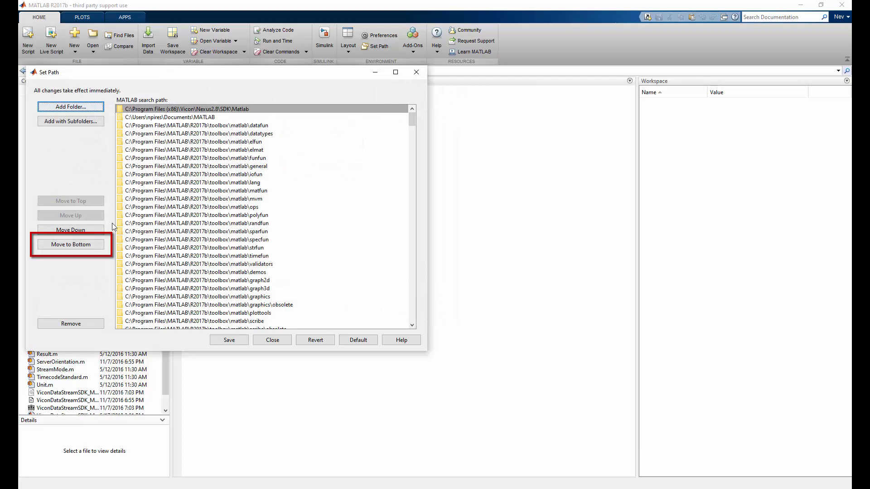
# - Move the Nexus 2.8 SDK folder to the bottom of the path and remove the old Nexus 2.7 entry
pyautogui.click(70, 244)
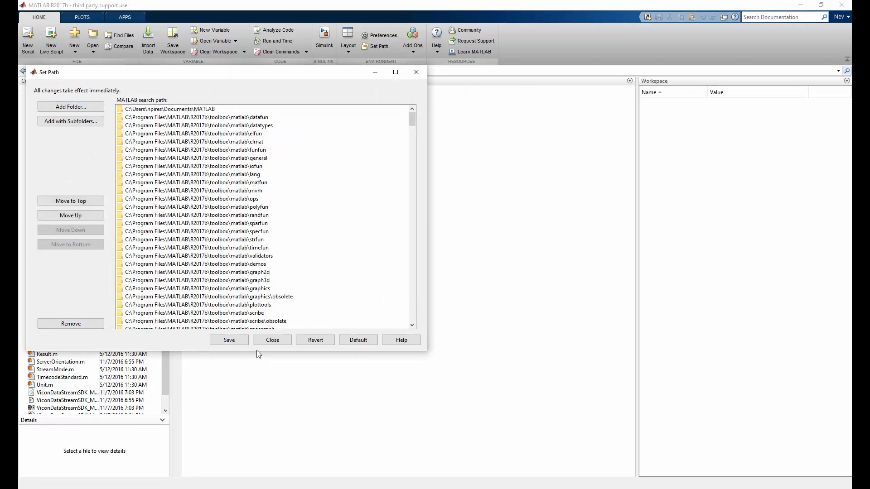
pyautogui.moveTo(293, 413)
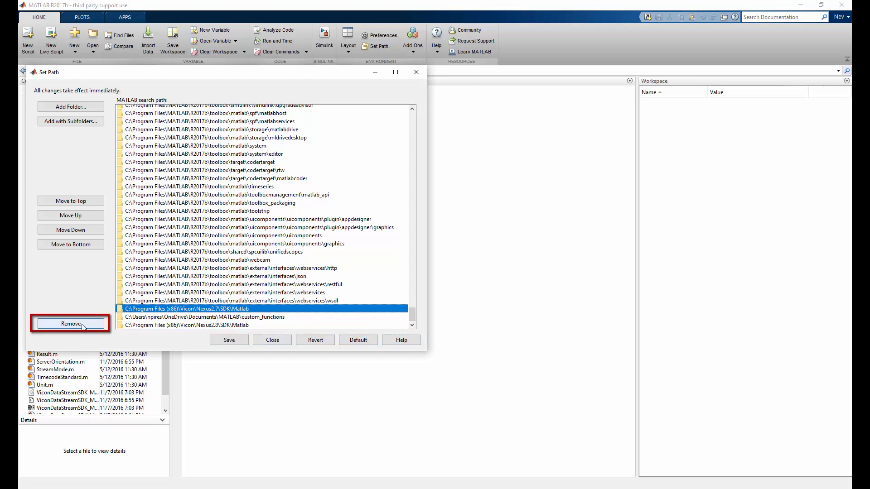
pyautogui.click(70, 323)
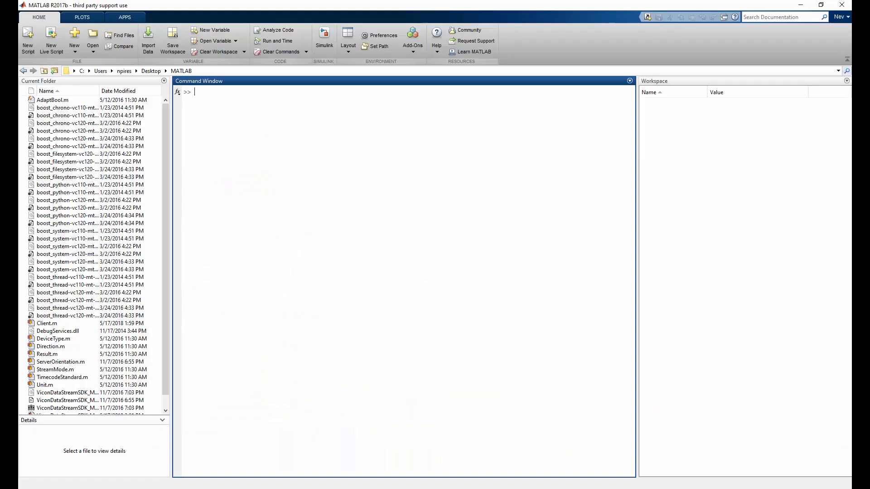
# - Create a ViconNexus object named vicon with vicon = ViconNexus();
pyautogui.write('vicon =')
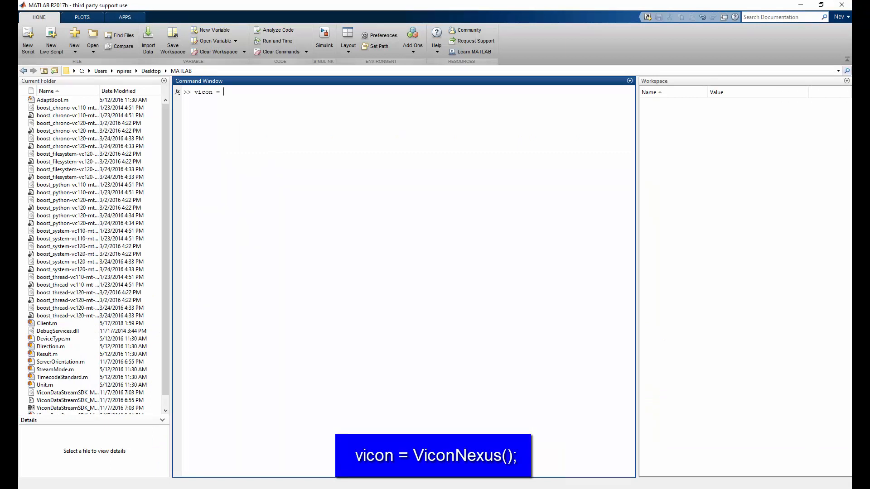
pyautogui.write('ViconNexus')
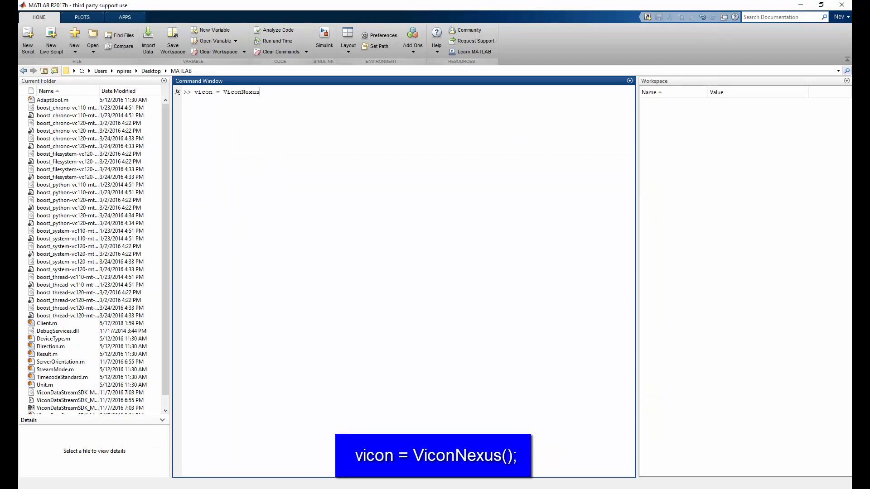
pyautogui.press('Return')
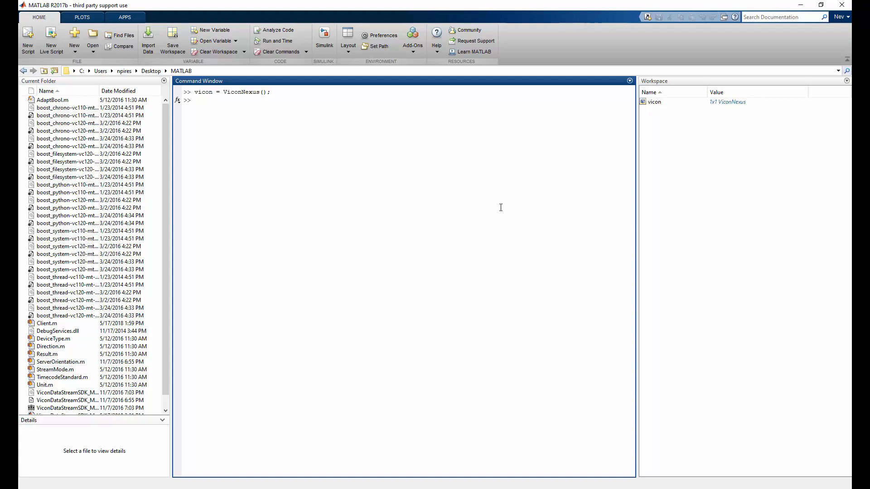
# - List the available Nexus commands with vicon.DisplayCommandList()
pyautogui.write('vicon.DisplayCo')
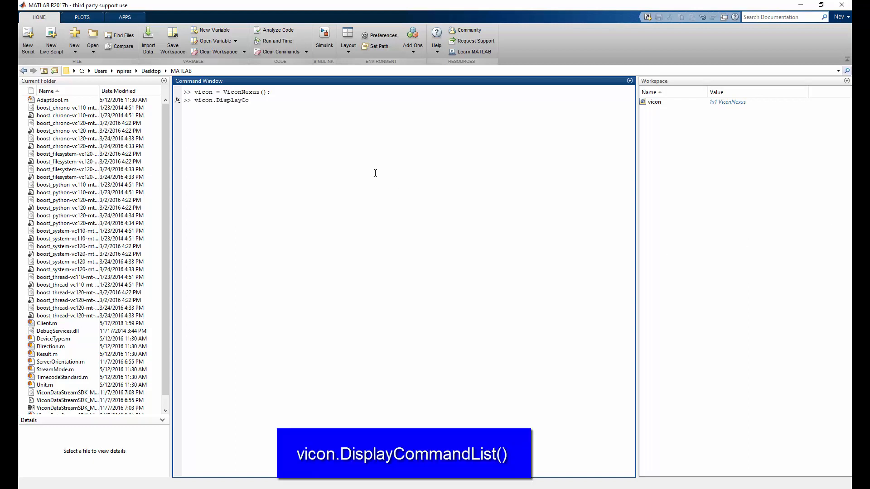
pyautogui.write('mmandList()')
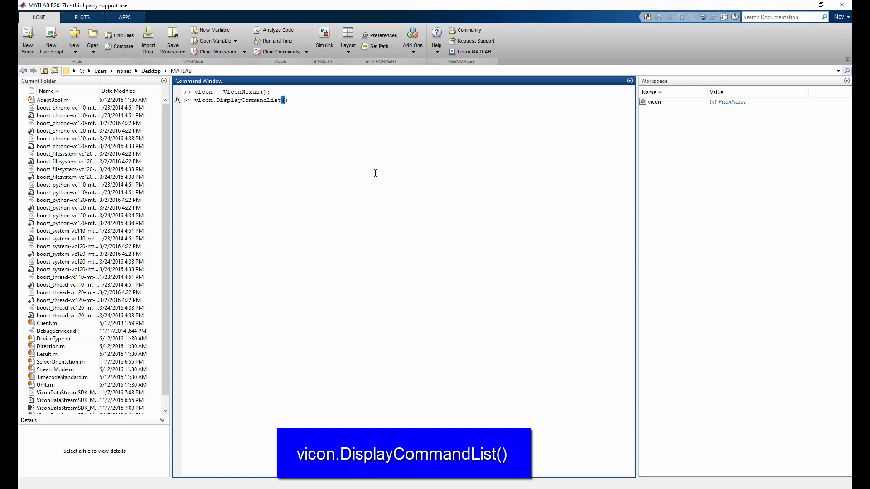
pyautogui.press('Return')
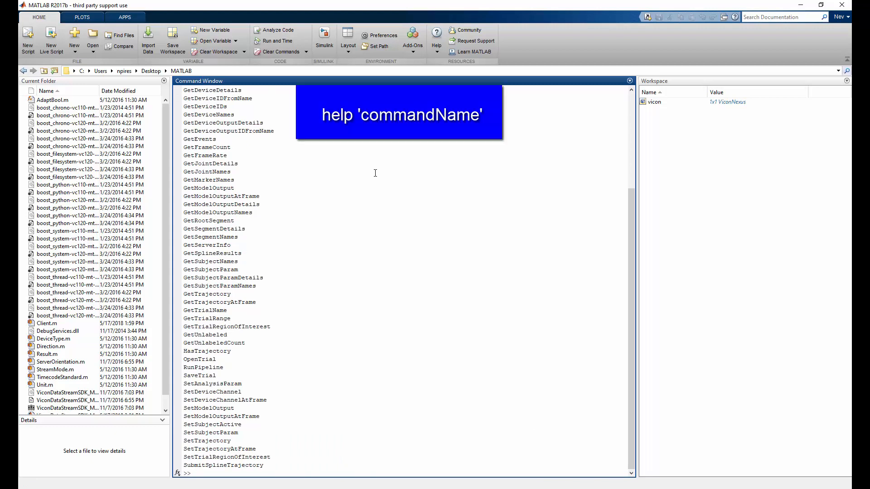
# - Show the MATLAB help for GetSubjectNames
pyautogui.write('help')
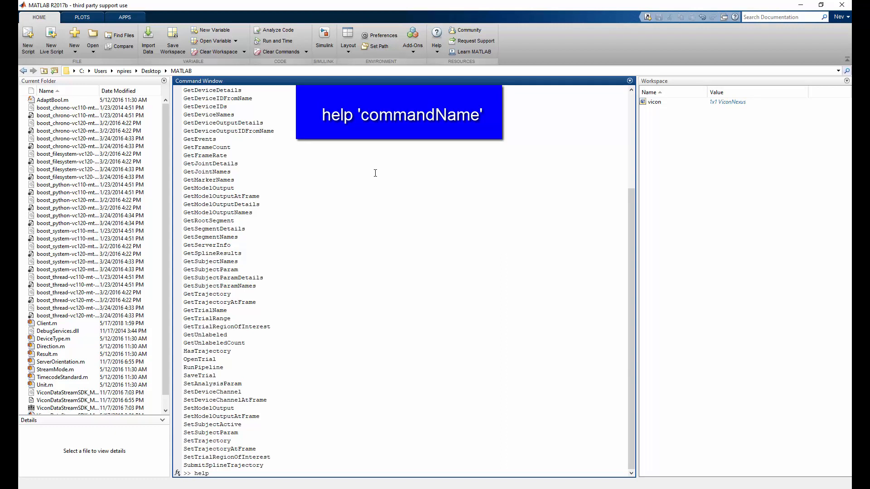
pyautogui.write('GetSubjectNames')
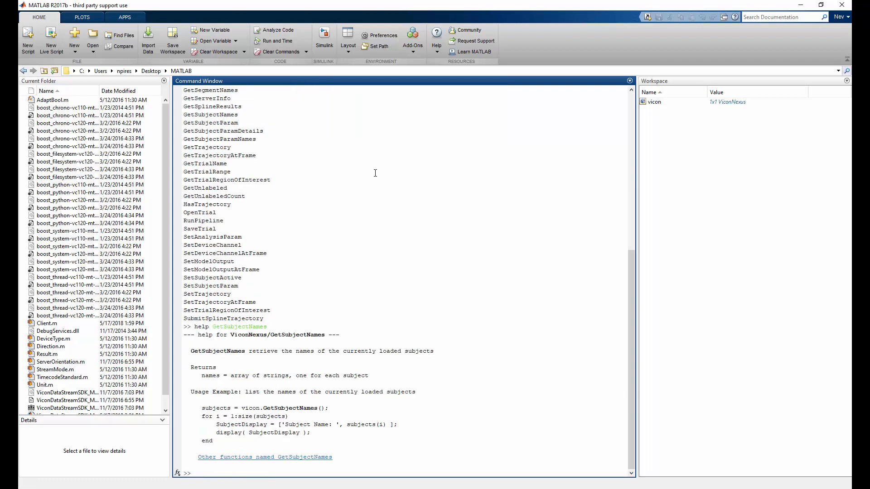
# - Display the GetTrajectory parameters with vicon.DisplayCommandHelp('GetTrajectory')
pyautogui.write('vicon.Displa')
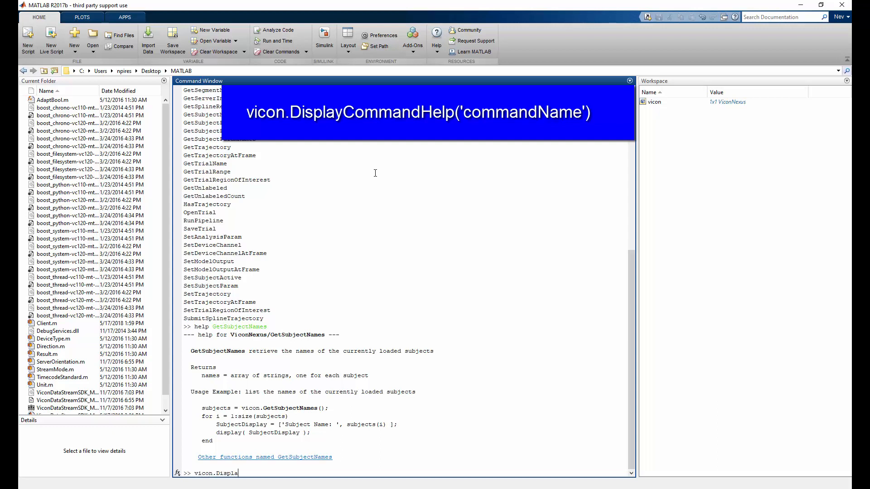
pyautogui.write('yCommandHelp(')
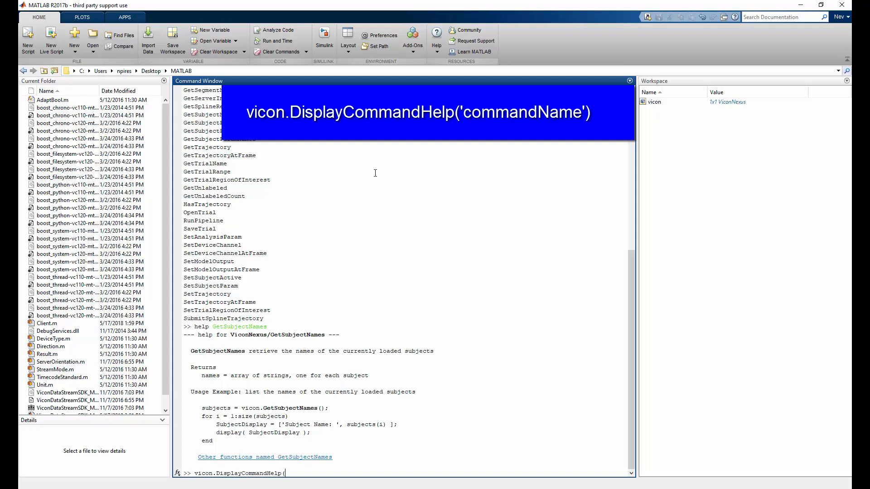
pyautogui.write("'GetTrajectory')")
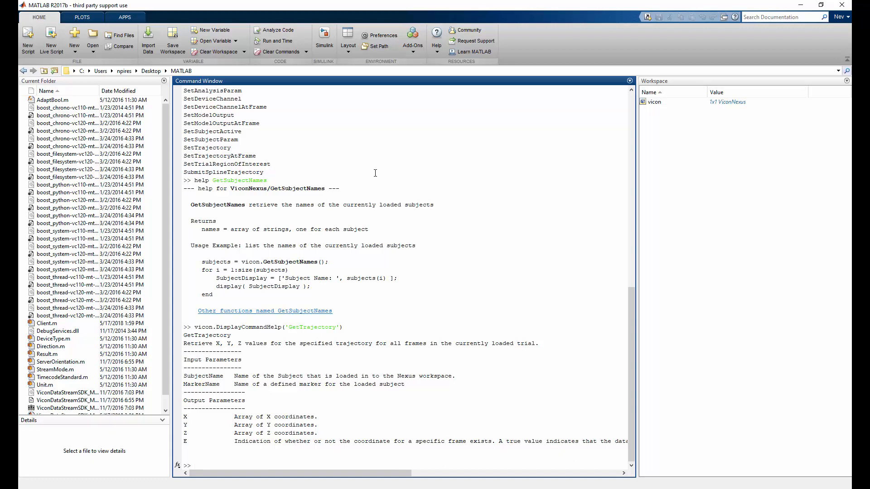
pyautogui.click(191, 464)
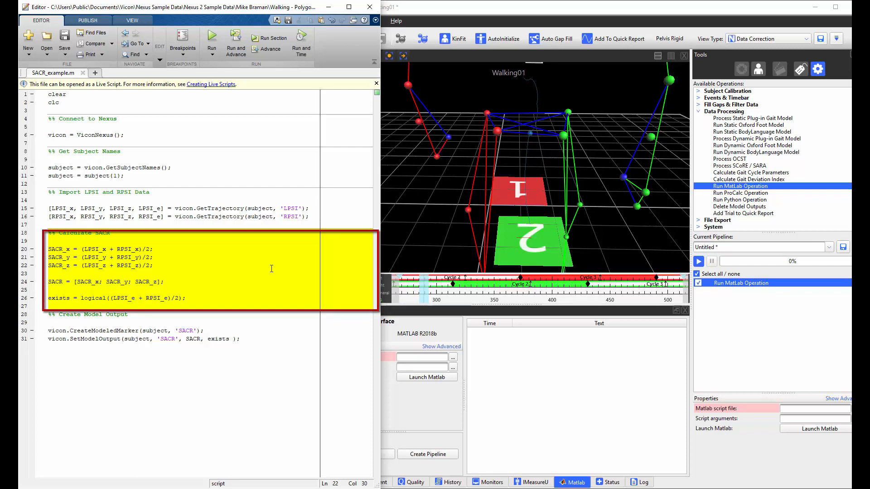
# - Add a vicon.GetTrajectory(subject, 'lAsi') call to the SACR script and check the Nexus log error
pyautogui.click(287, 331)
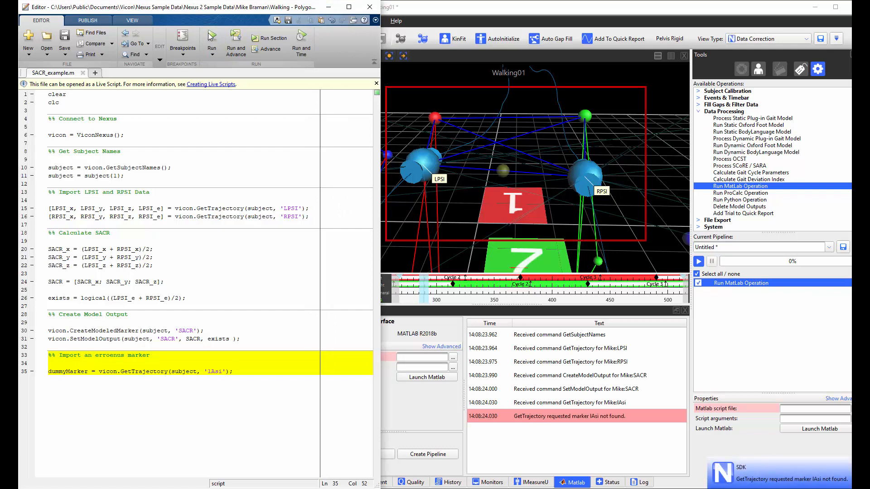
pyautogui.moveTo(211, 37)
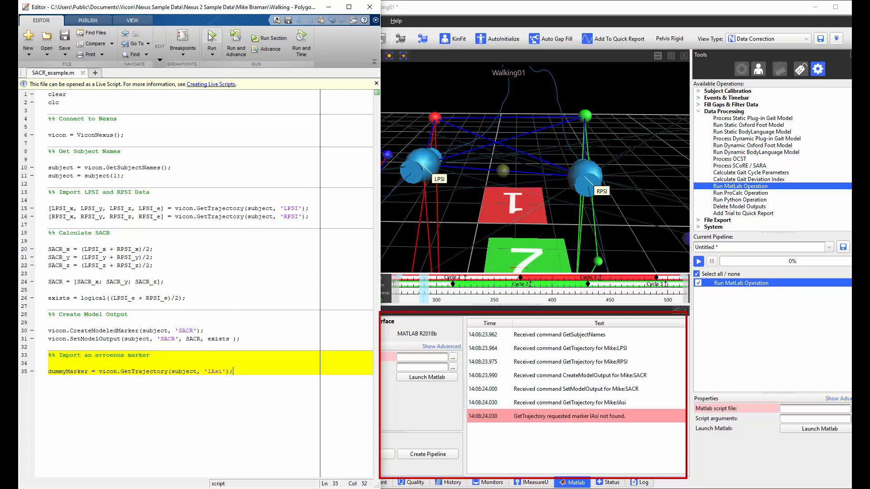
pyautogui.click(575, 416)
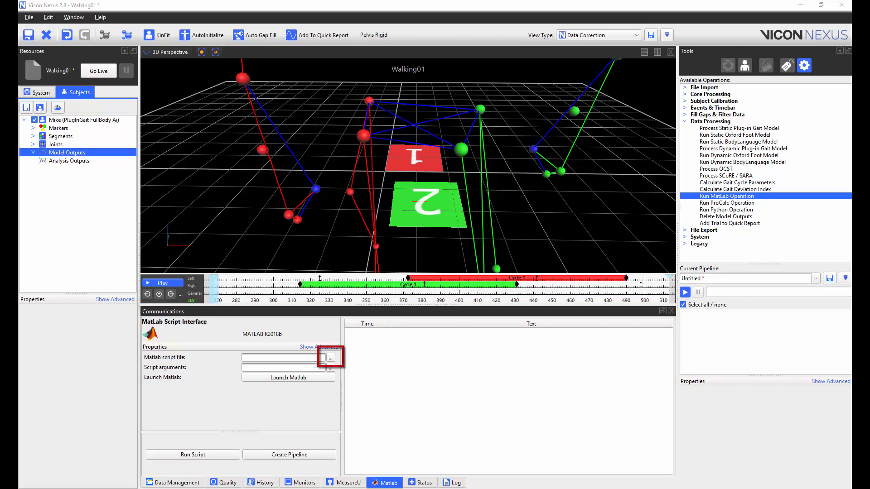
# - Load midpoint.m as the MATLAB script to run in Nexus
pyautogui.click(329, 358)
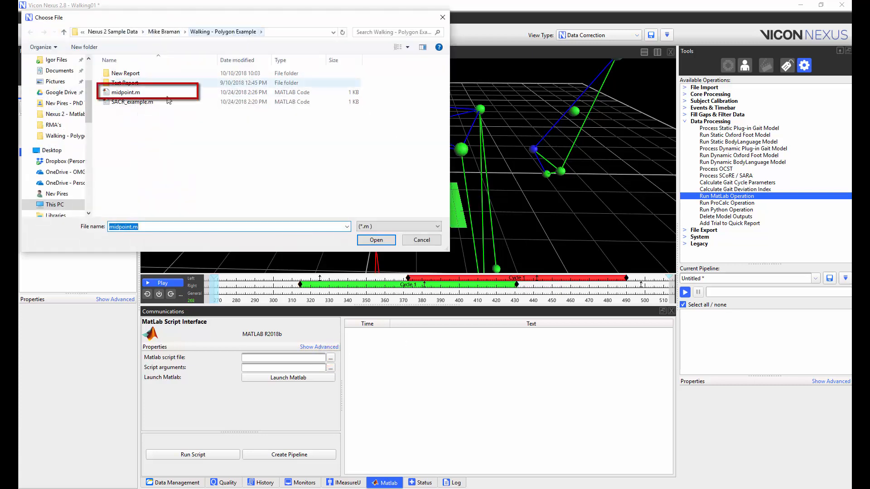
pyautogui.click(376, 240)
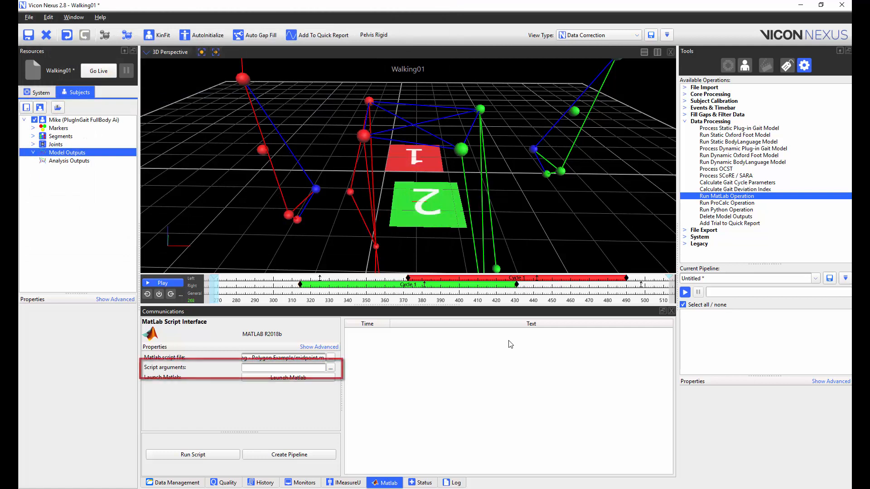
# - Run the midpoint script with arguments 'LPSI', 'RPSI', 'SACR', producing the SACR modeled marker
pyautogui.click(282, 368)
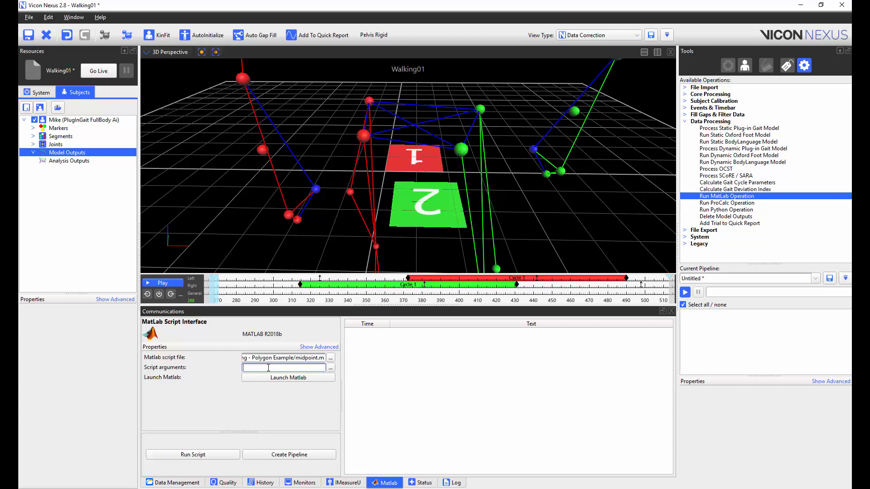
pyautogui.write("LPSI', 'RPSI', 'SACR'")
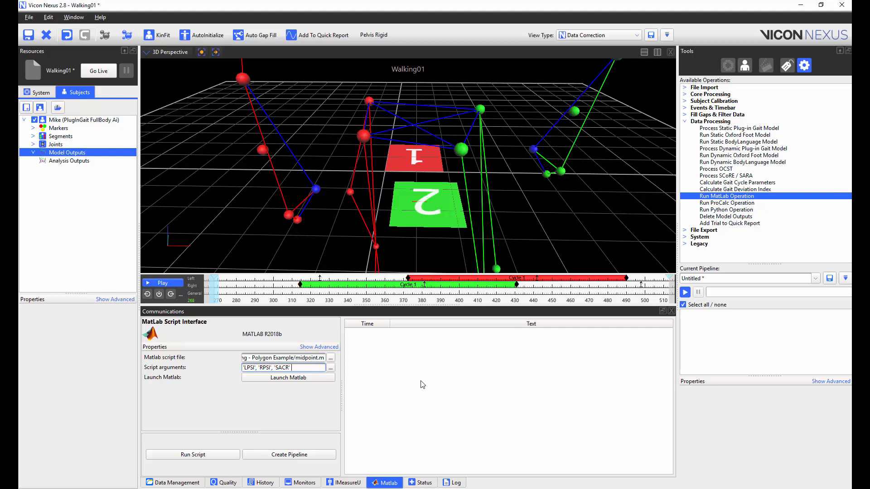
pyautogui.click(193, 454)
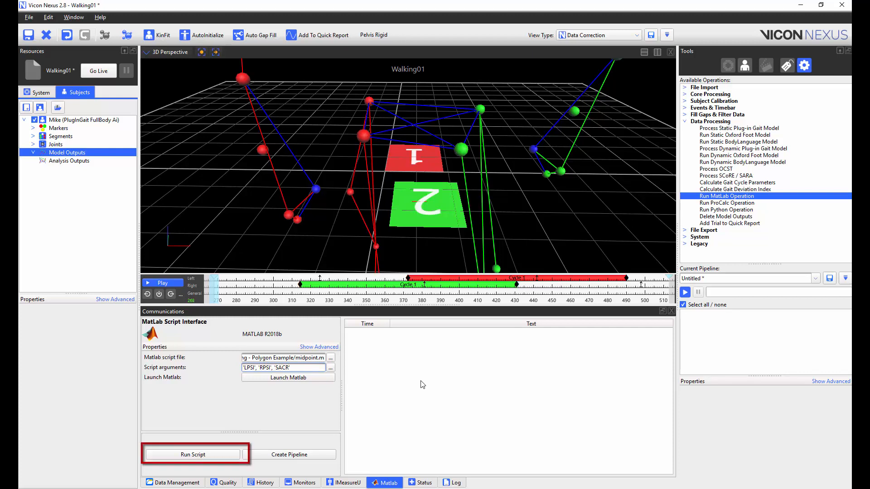
pyautogui.click(192, 454)
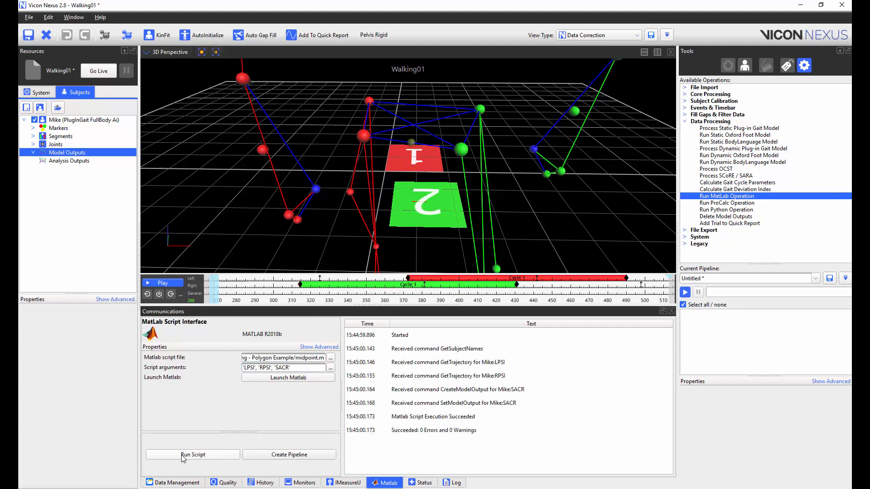
pyautogui.click(33, 152)
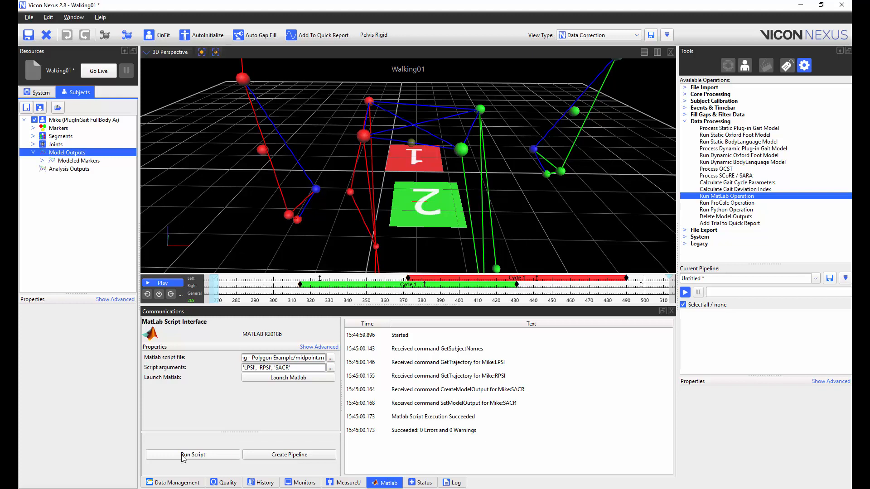
# - Add the midpoint operation to the pipeline, run it, and inspect the last Run MatLab Operation
pyautogui.click(288, 454)
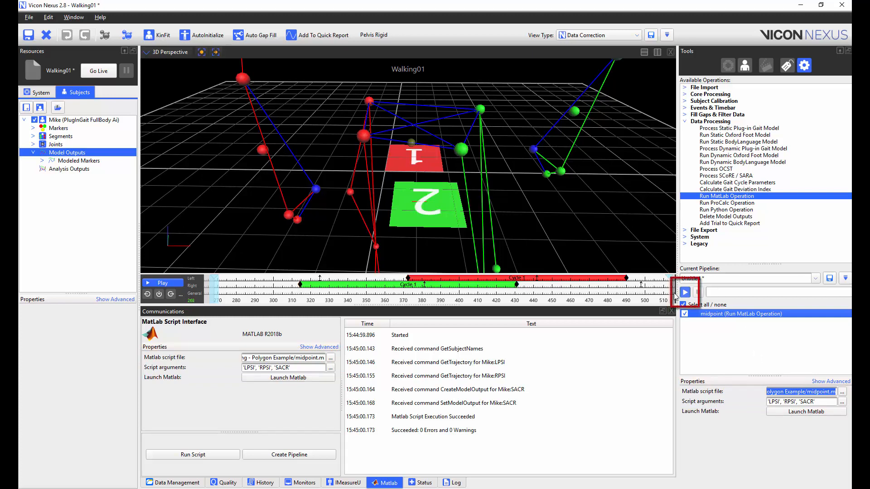
pyautogui.click(685, 292)
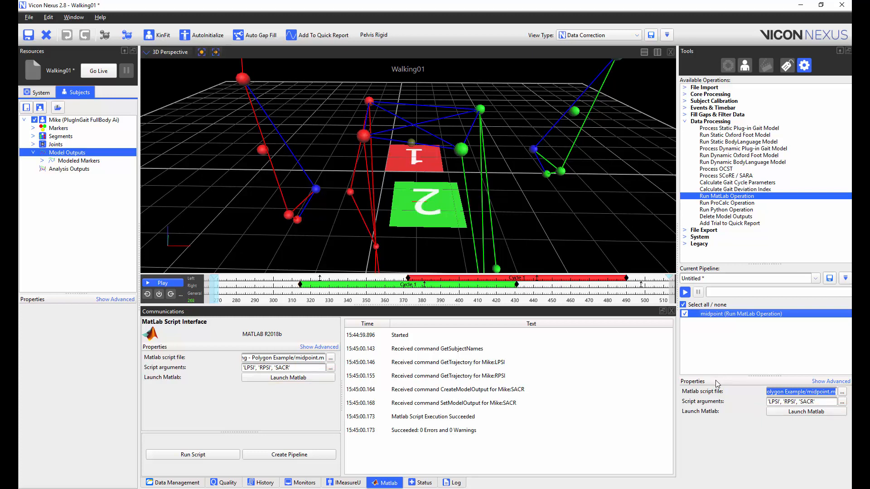
pyautogui.moveTo(737, 198)
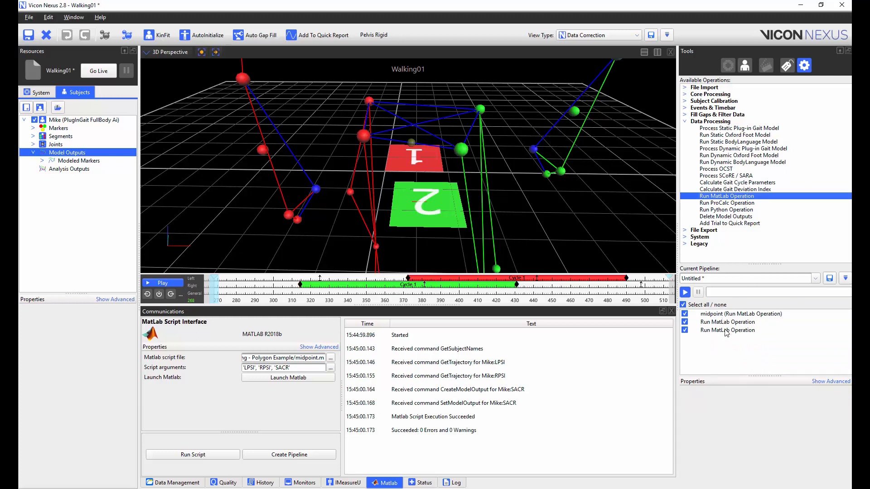
pyautogui.click(726, 331)
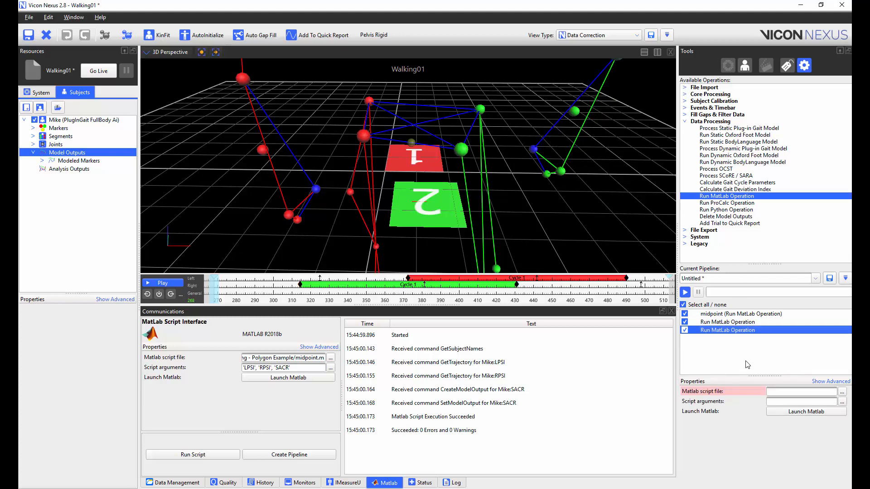
pyautogui.moveTo(764, 364)
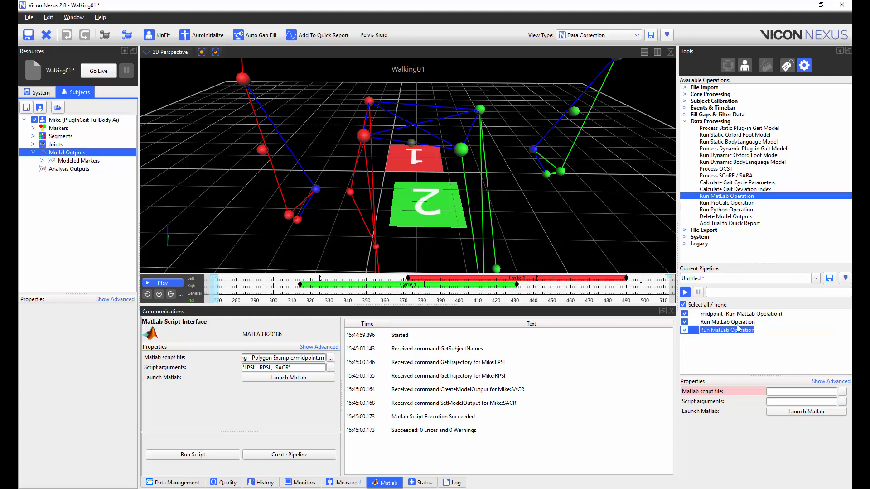
pyautogui.moveTo(738, 328)
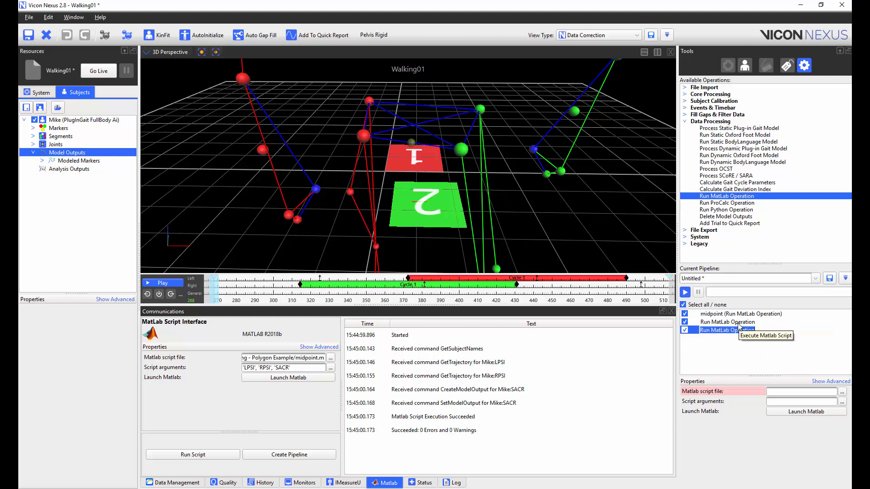